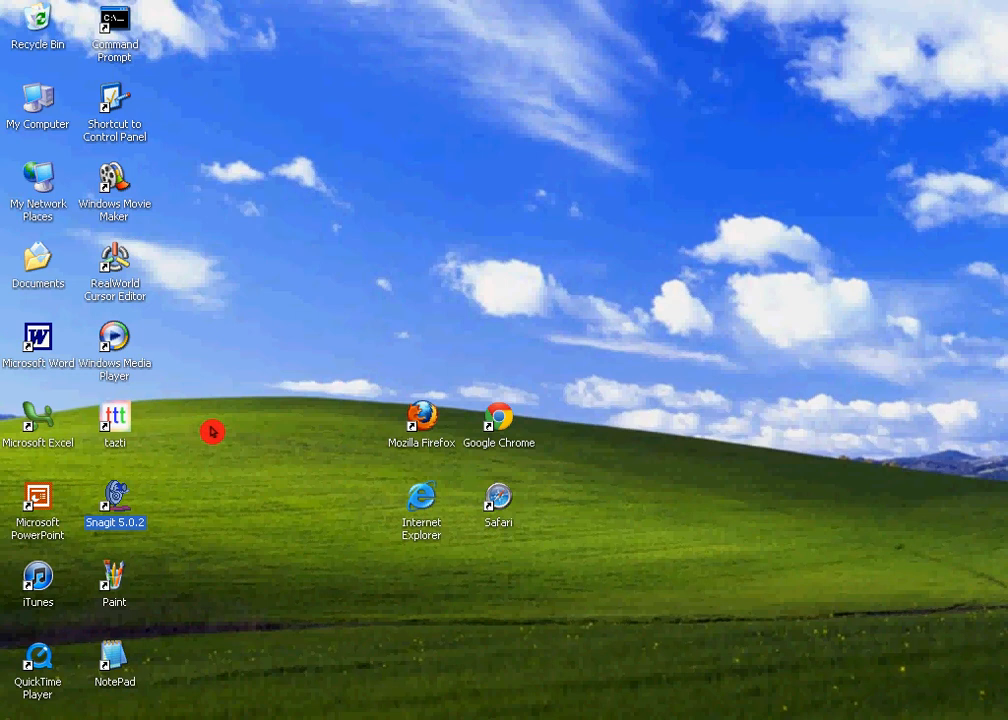
- Launch tazti from its desktop shortcut and wait for initialization to finish
click(114, 415)
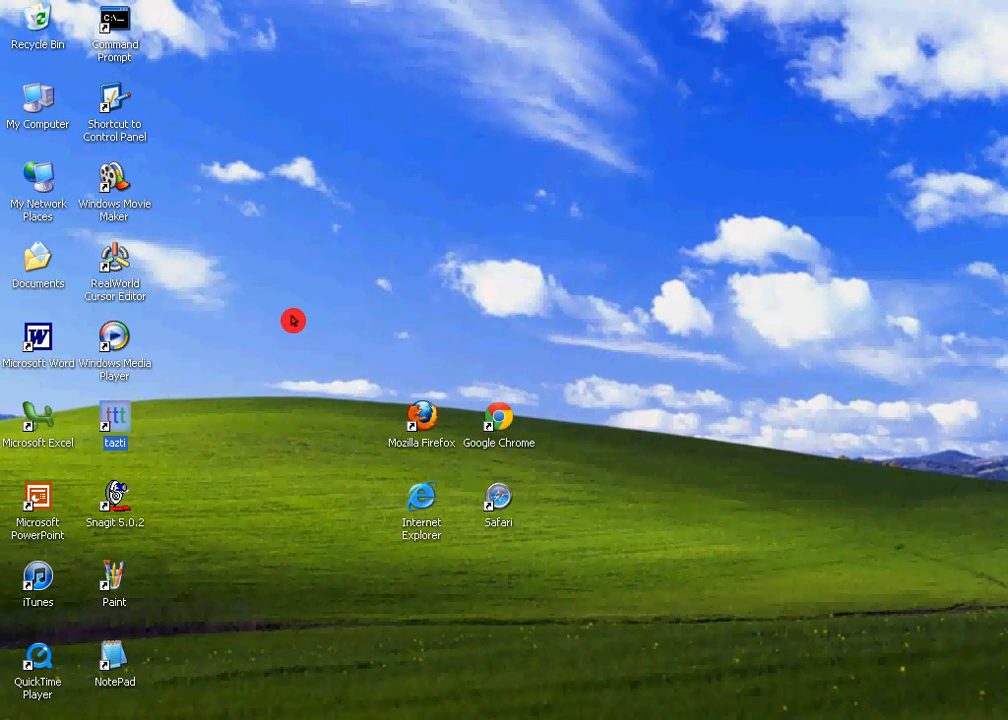
drag(293, 321, 789, 527)
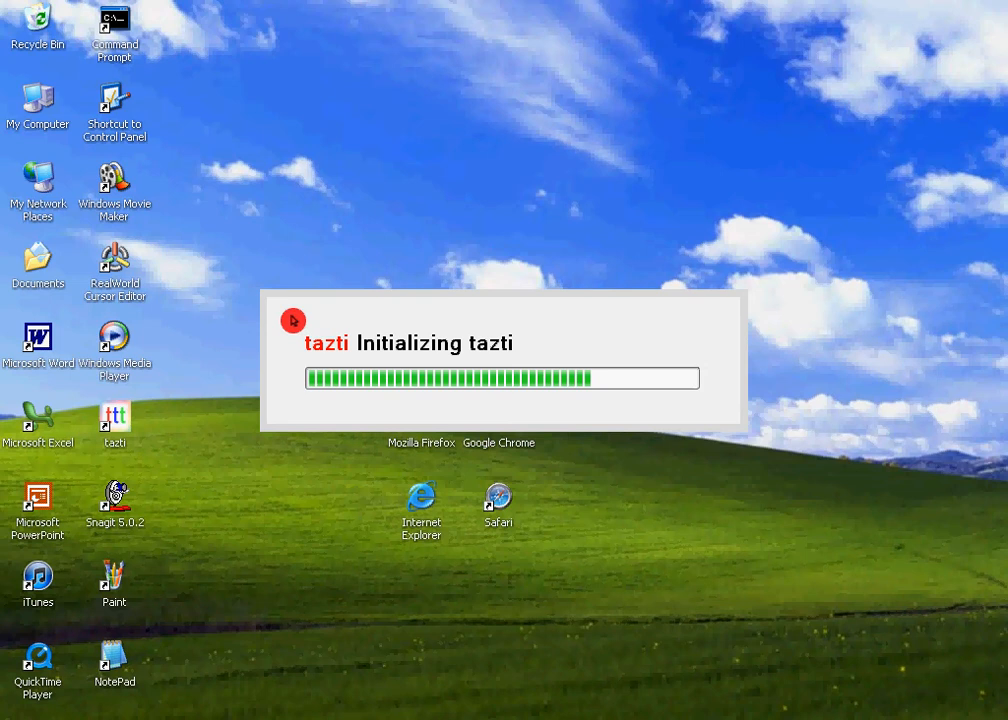
mouse_move(166, 201)
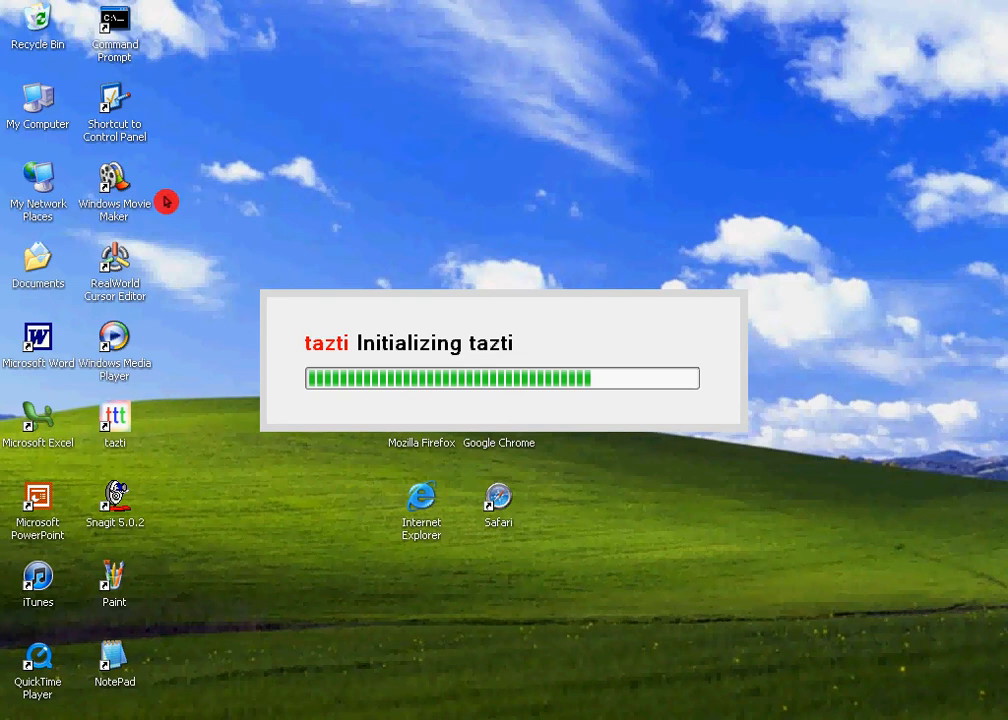
mouse_move(294, 344)
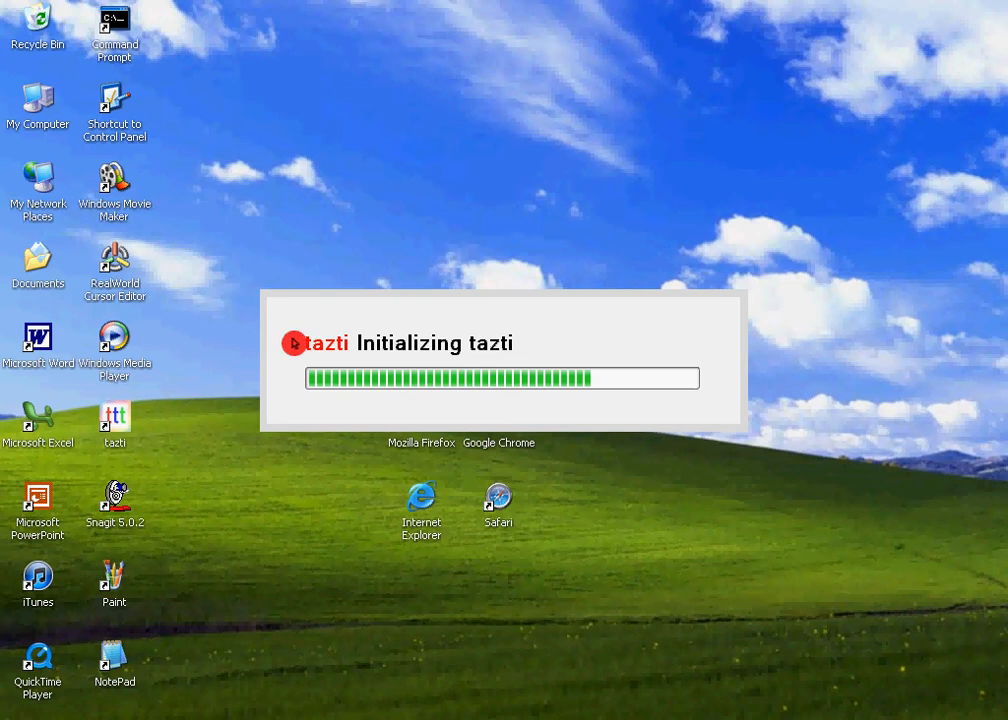
mouse_move(588, 259)
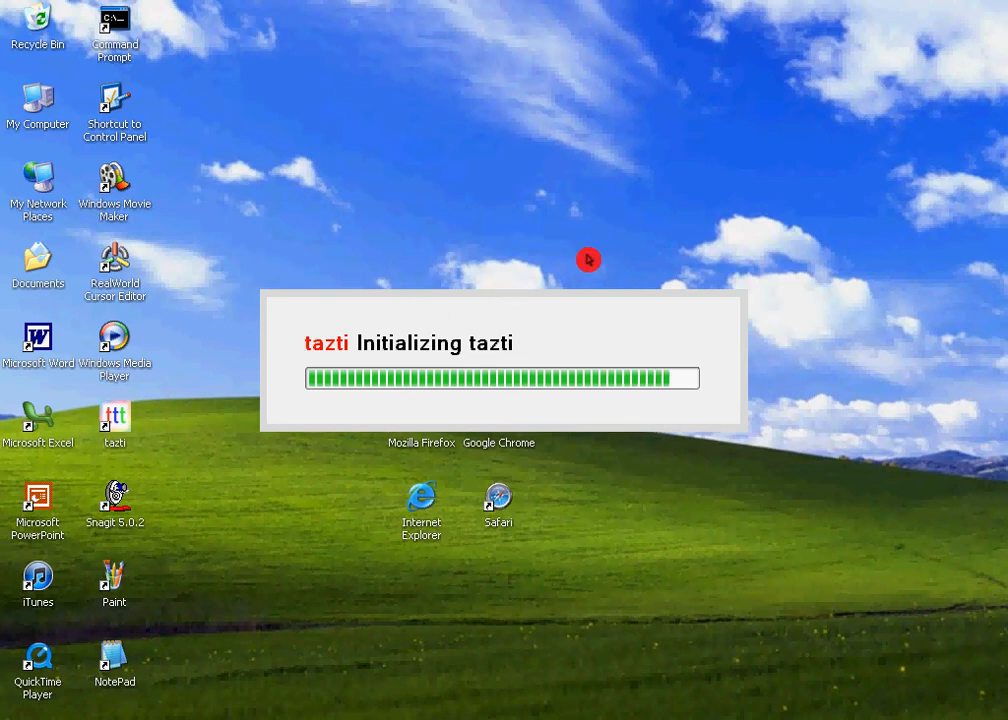
mouse_move(542, 269)
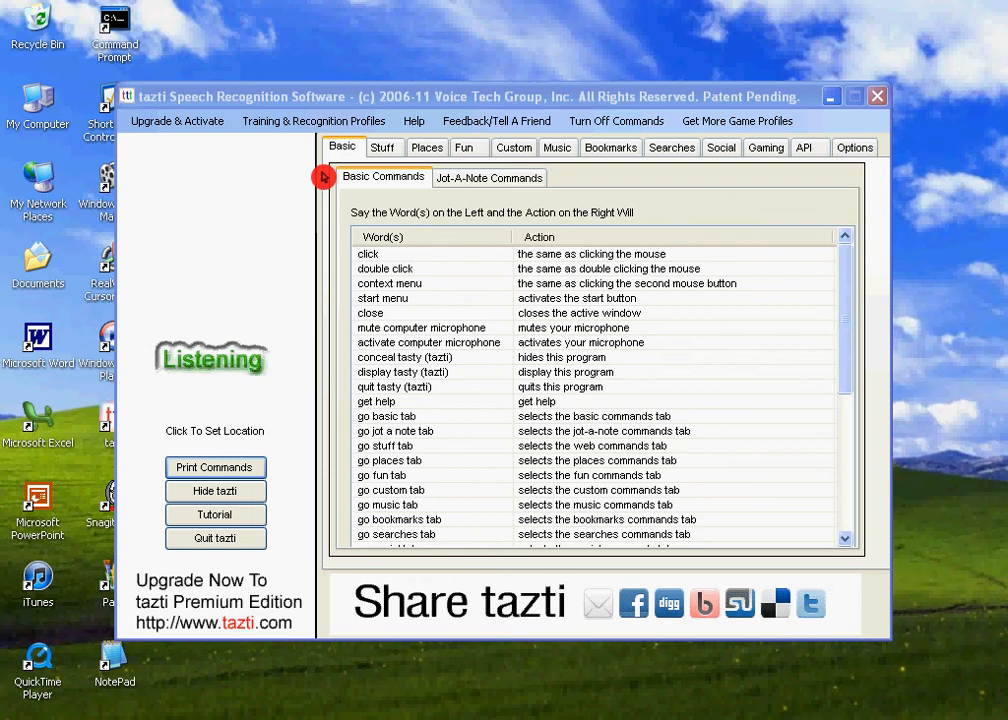
mouse_move(280, 430)
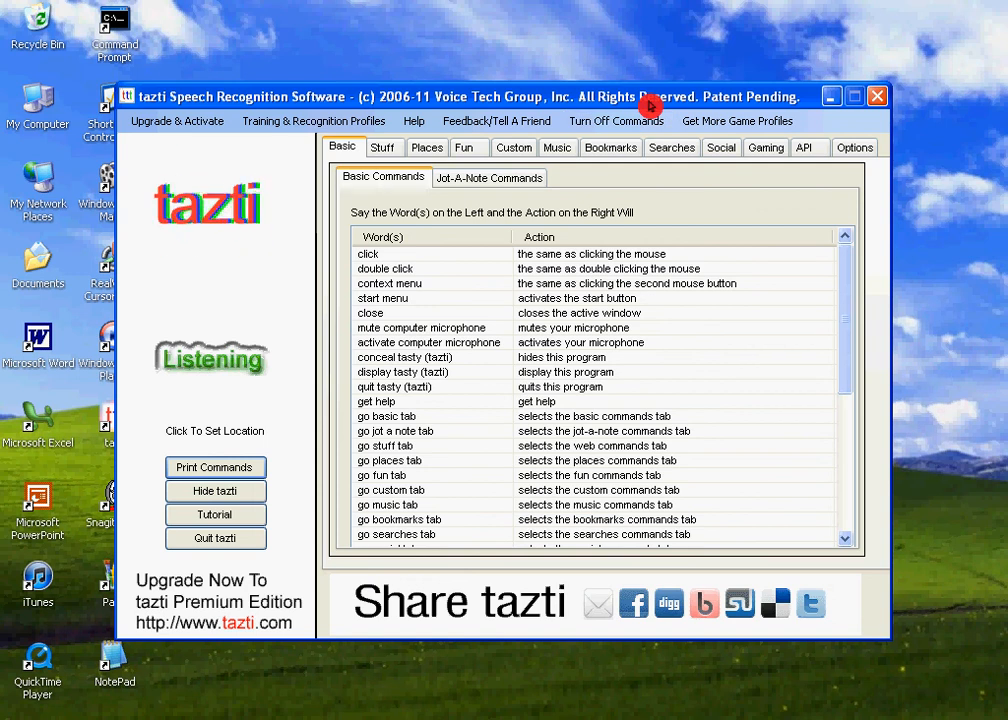
mouse_move(395, 233)
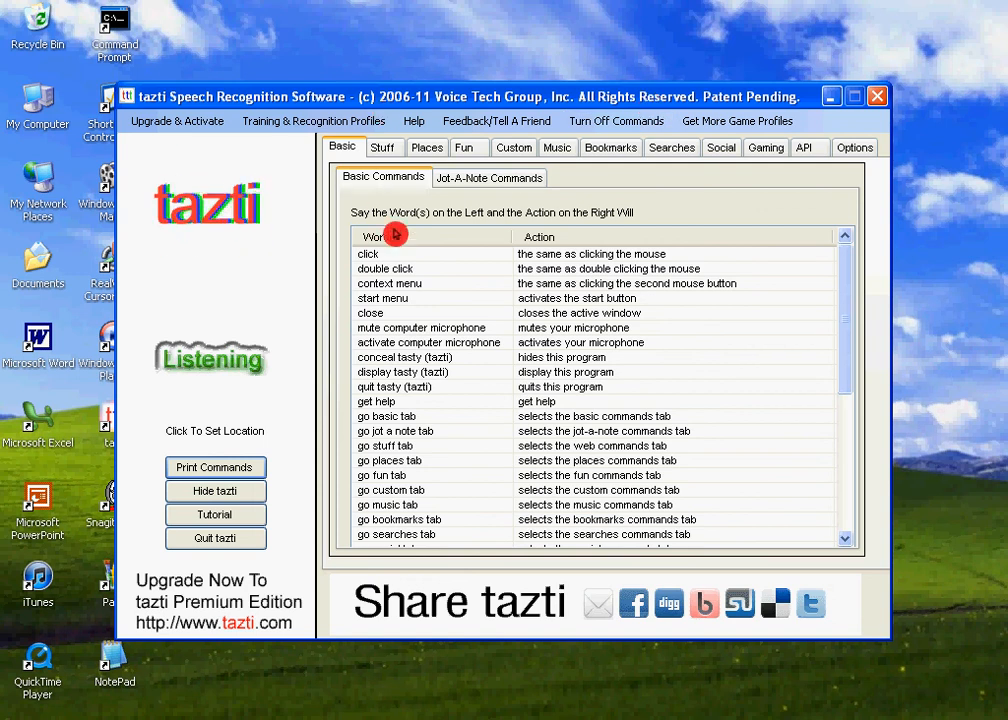
mouse_move(443, 243)
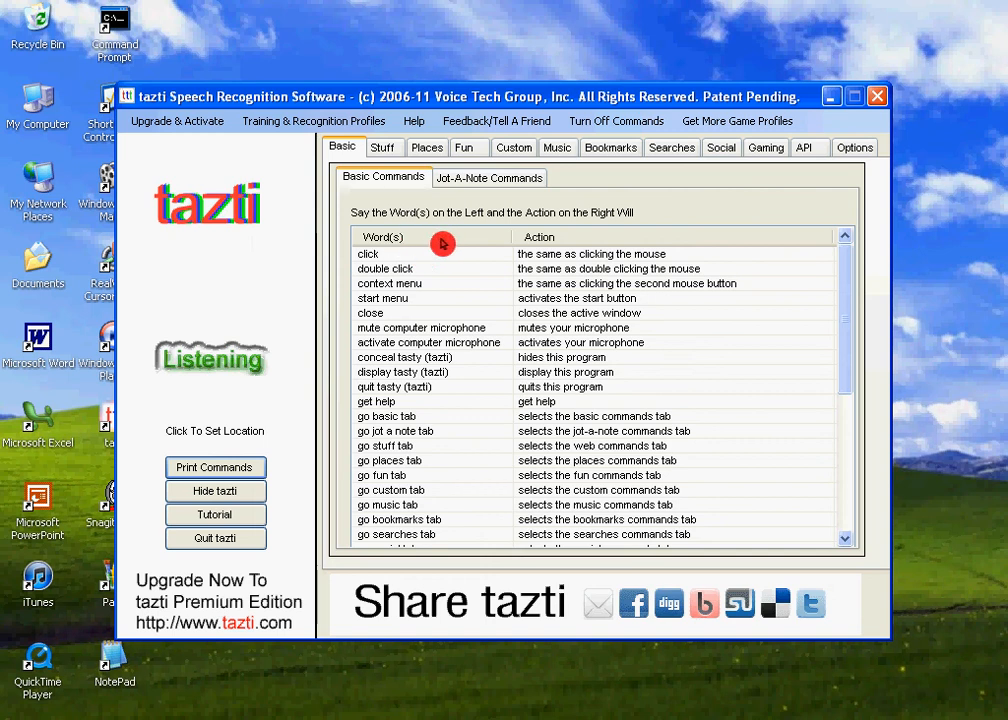
mouse_move(896, 698)
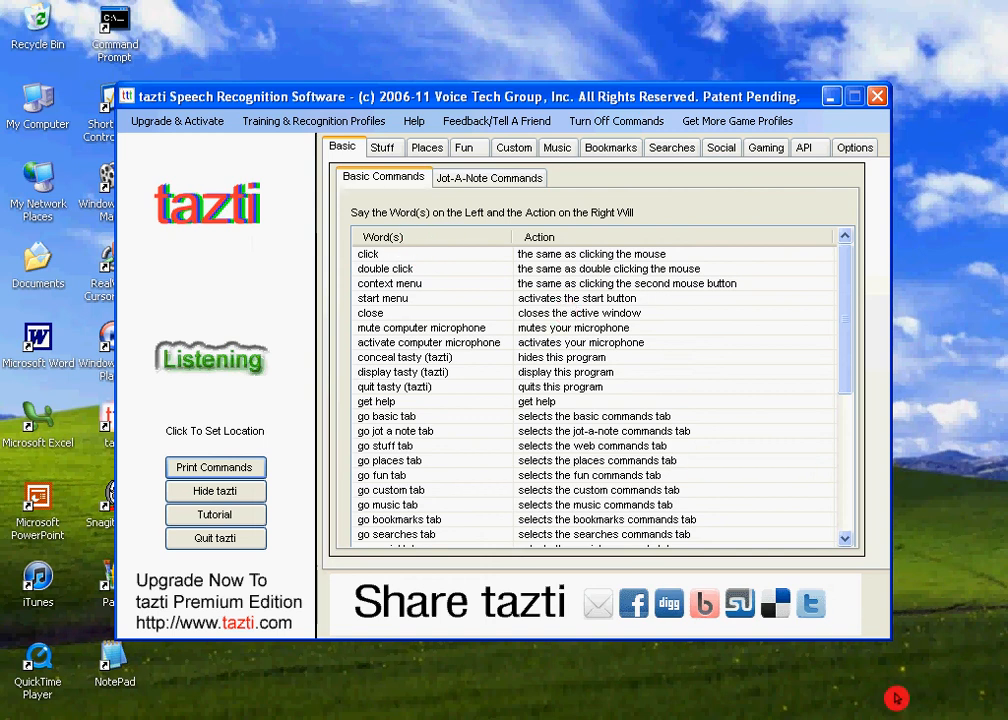
mouse_move(877, 690)
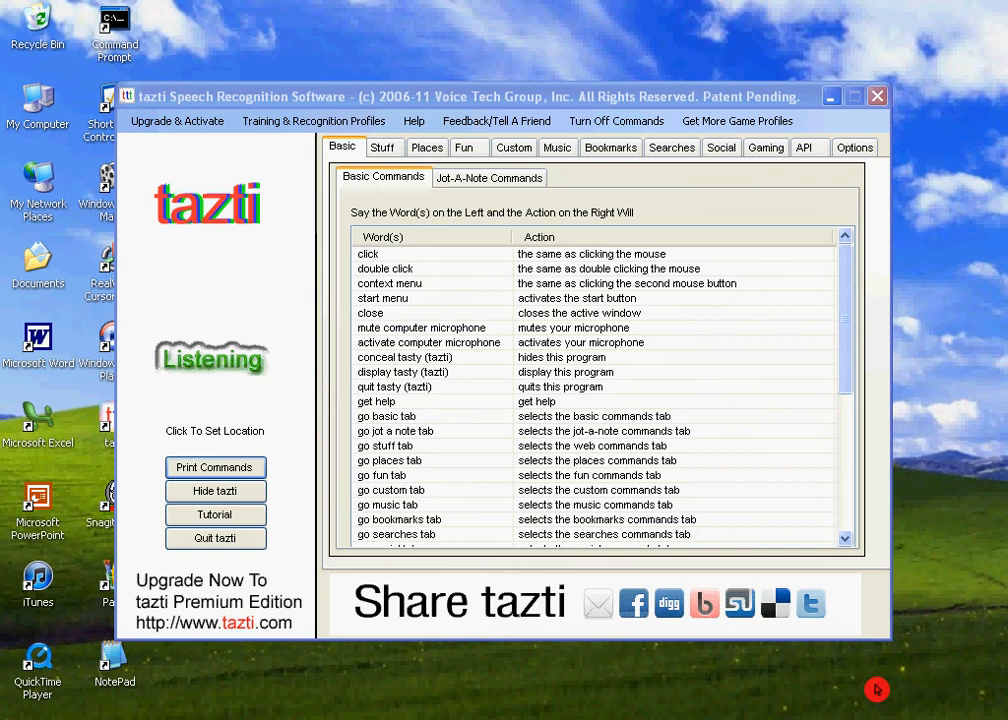
mouse_move(511, 391)
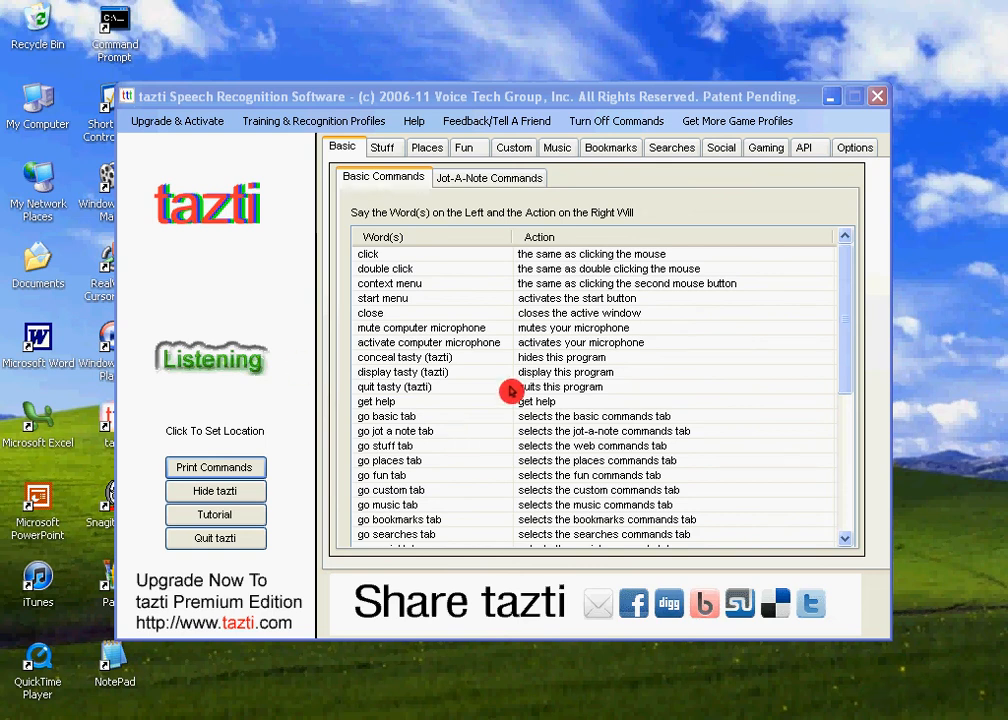
mouse_move(876, 96)
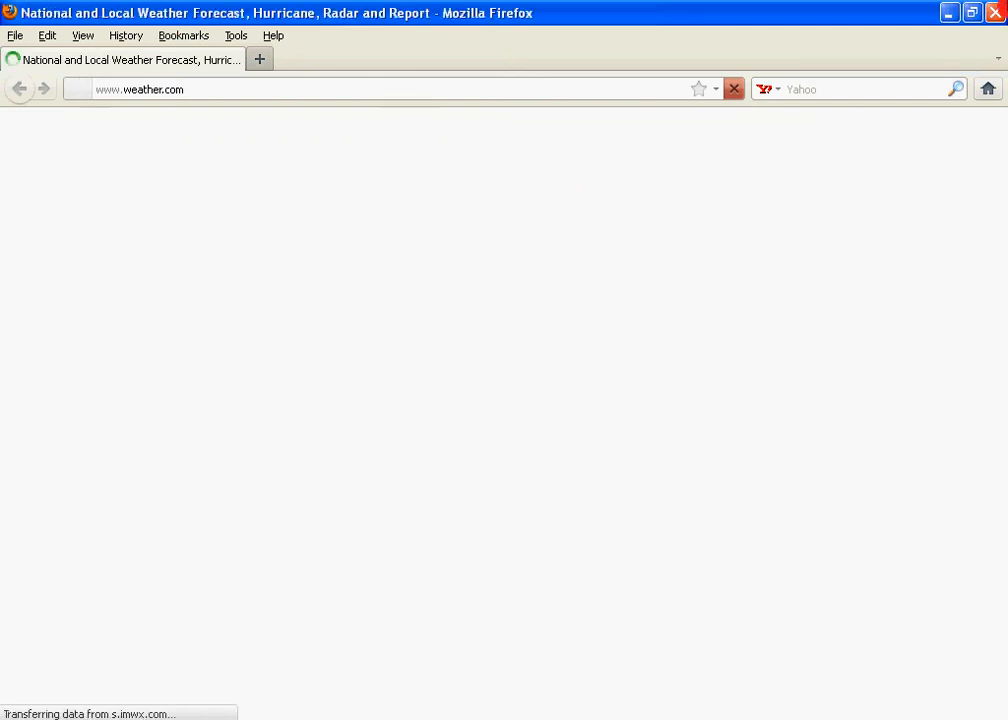
text(www.linkedin.com)
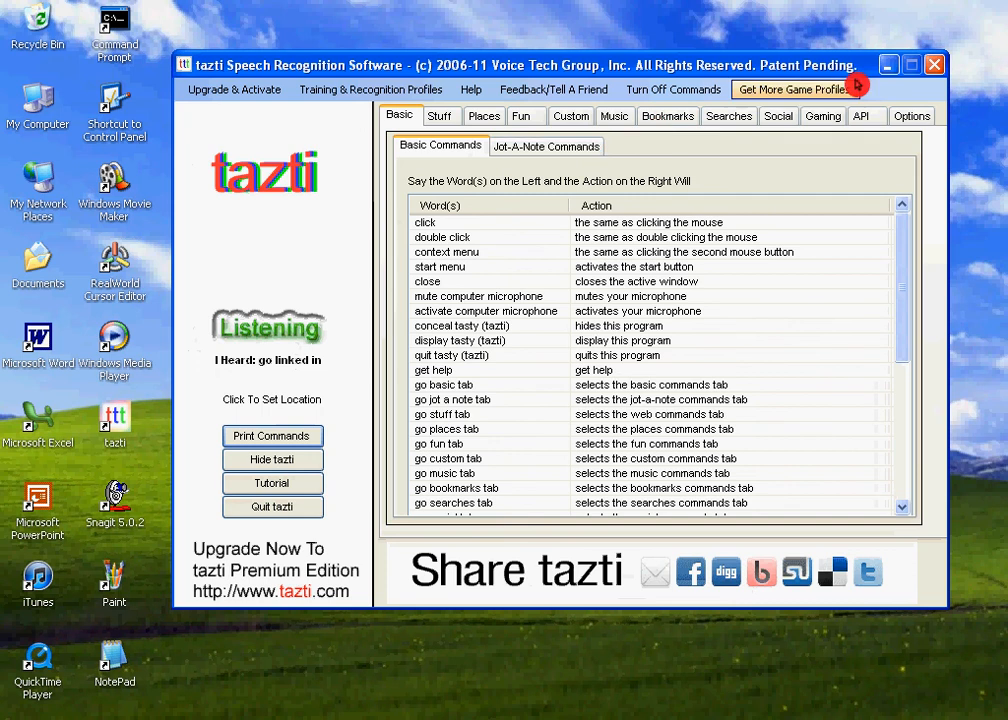
mouse_move(888, 64)
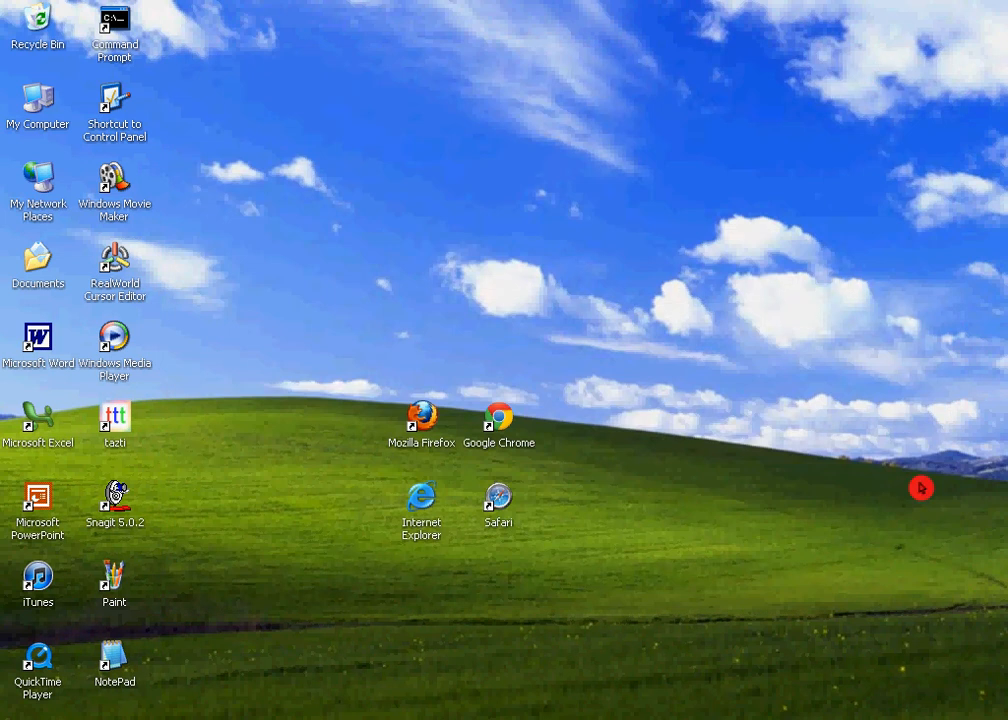
mouse_move(890, 676)
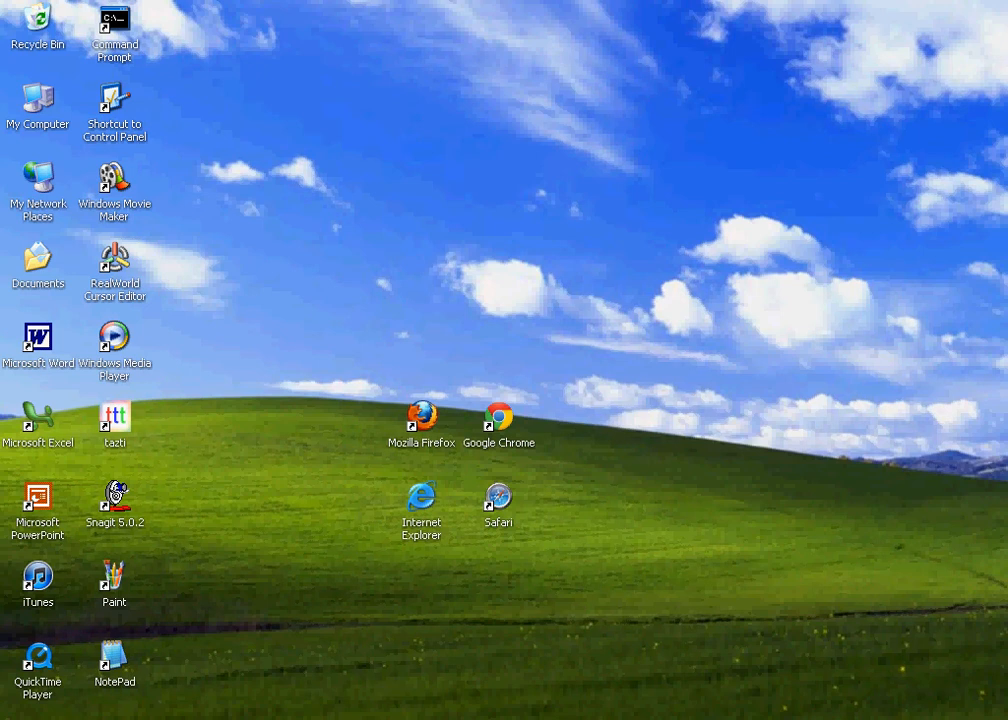
mouse_move(124, 435)
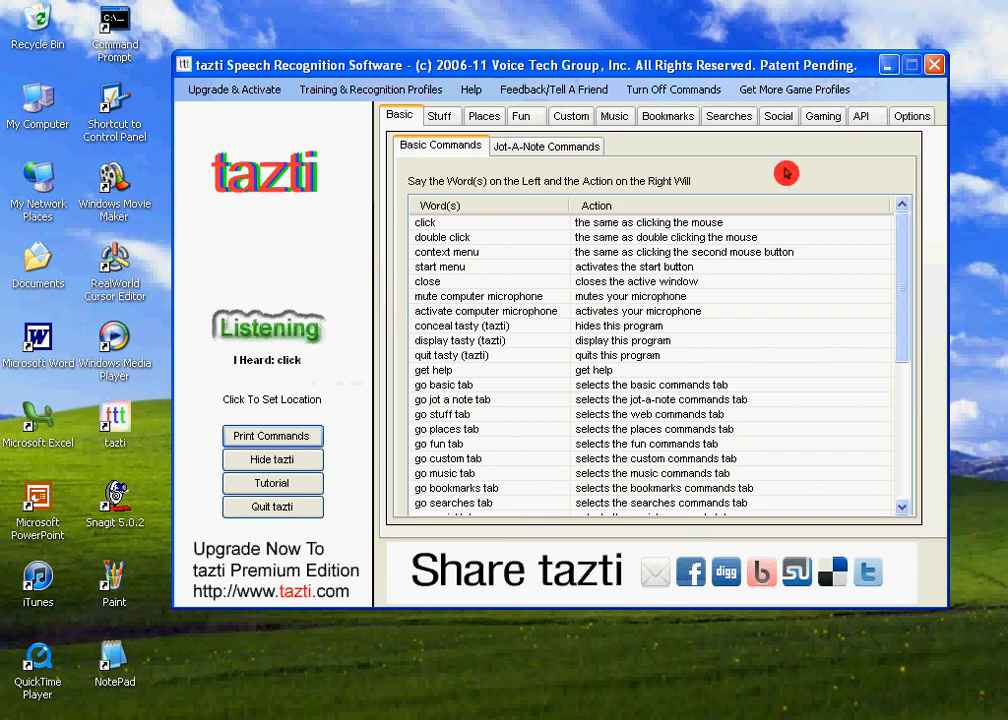
mouse_move(762, 71)
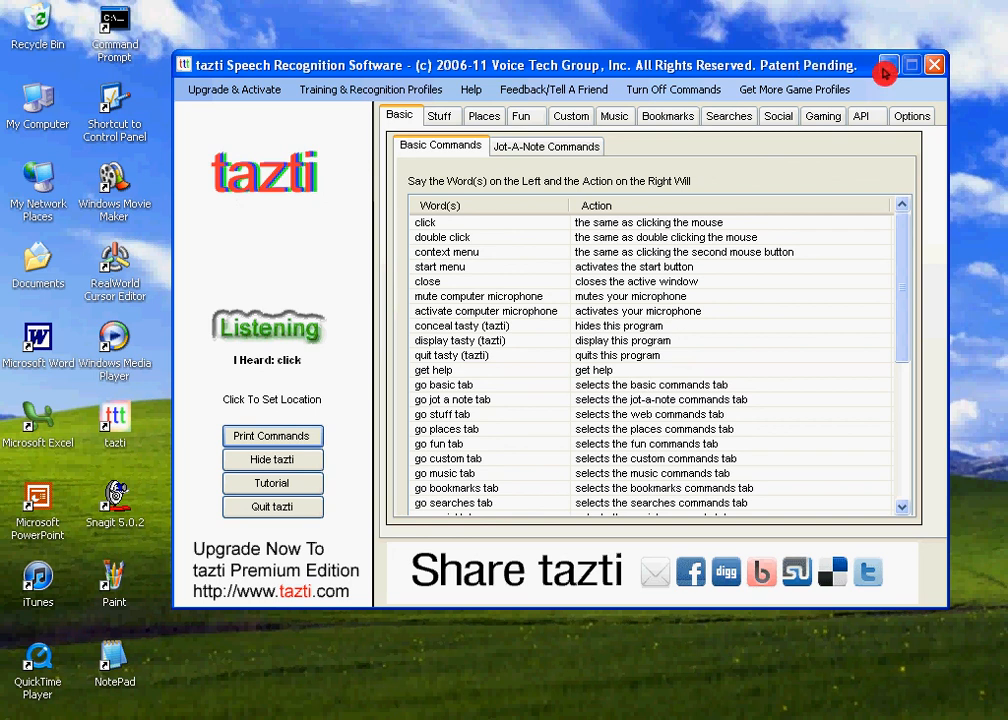
- Minimize the tazti window so only the desktop shows
click(933, 64)
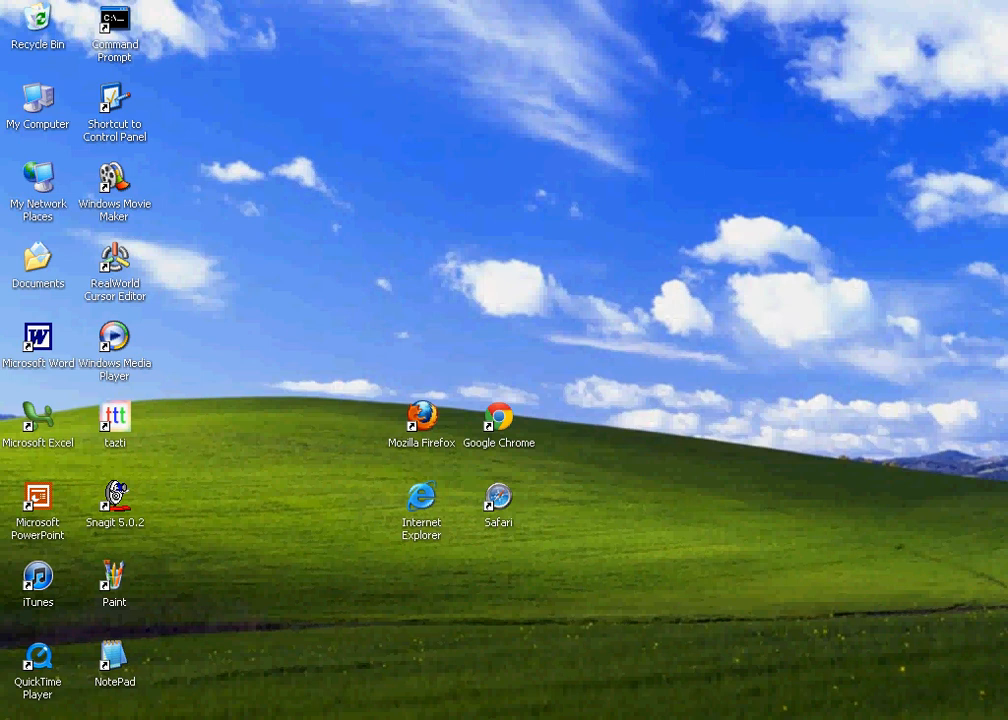
double_click(114, 415)
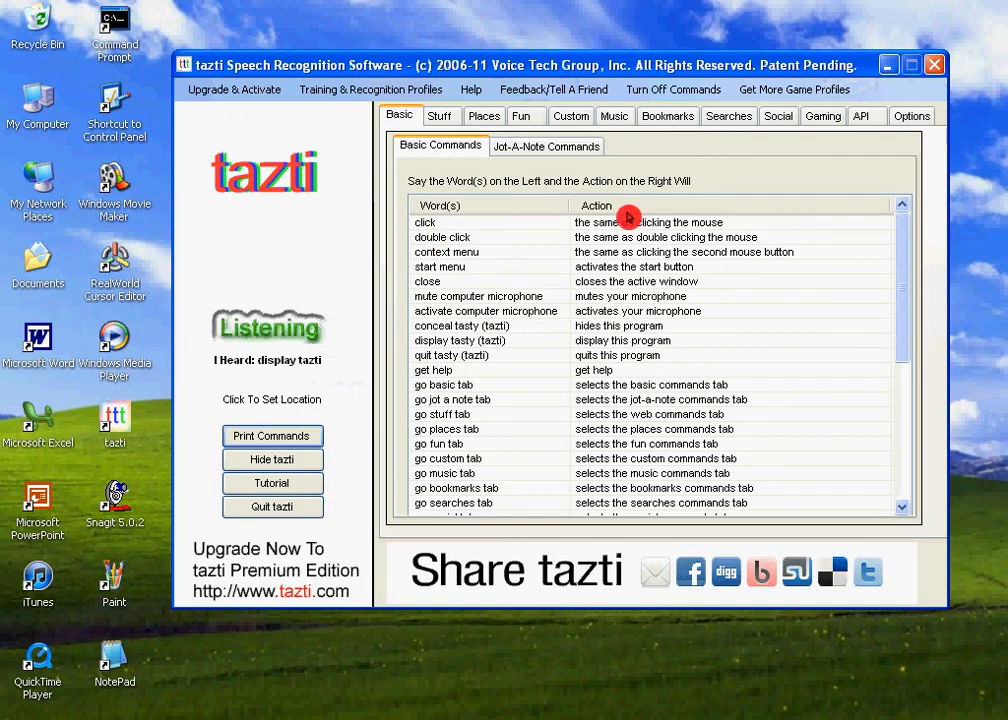
mouse_move(890, 73)
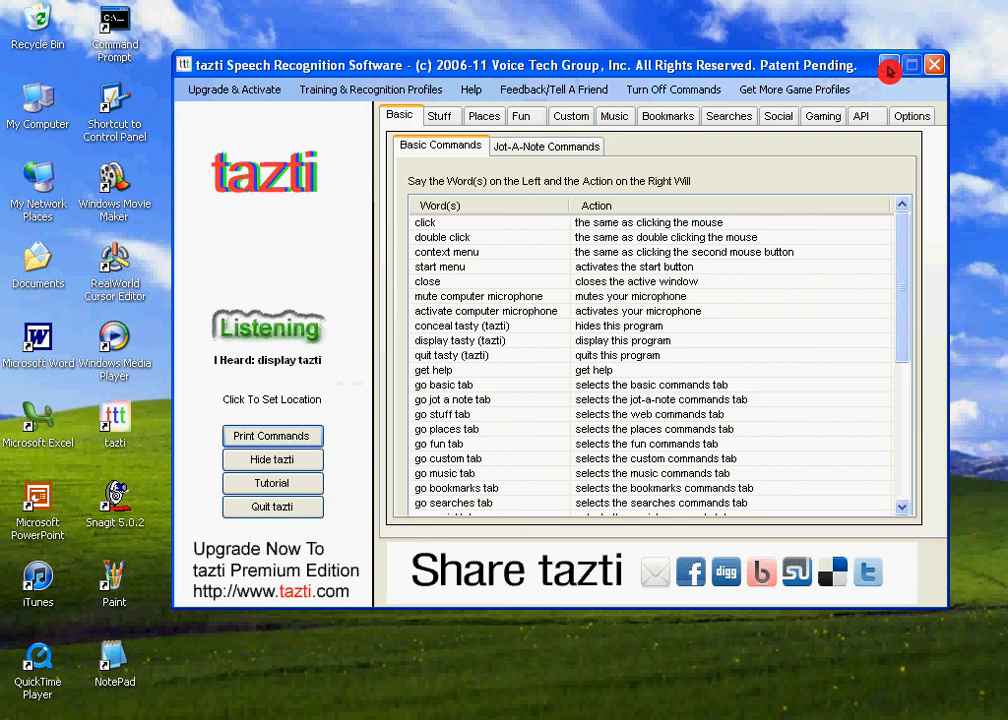
mouse_move(890, 65)
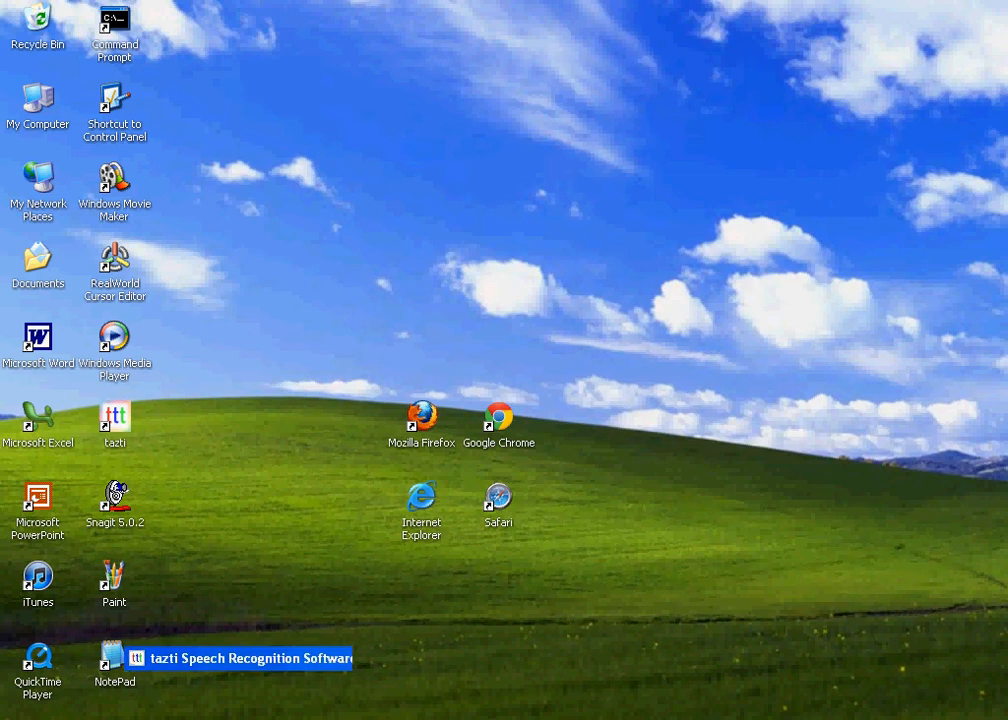
click(250, 658)
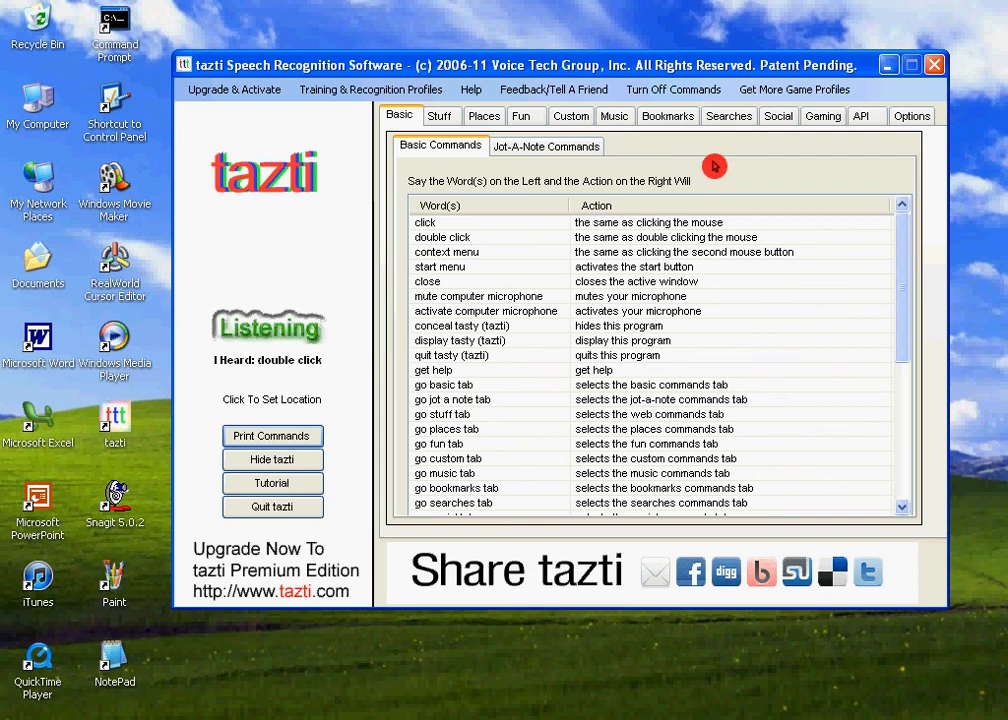
mouse_move(697, 213)
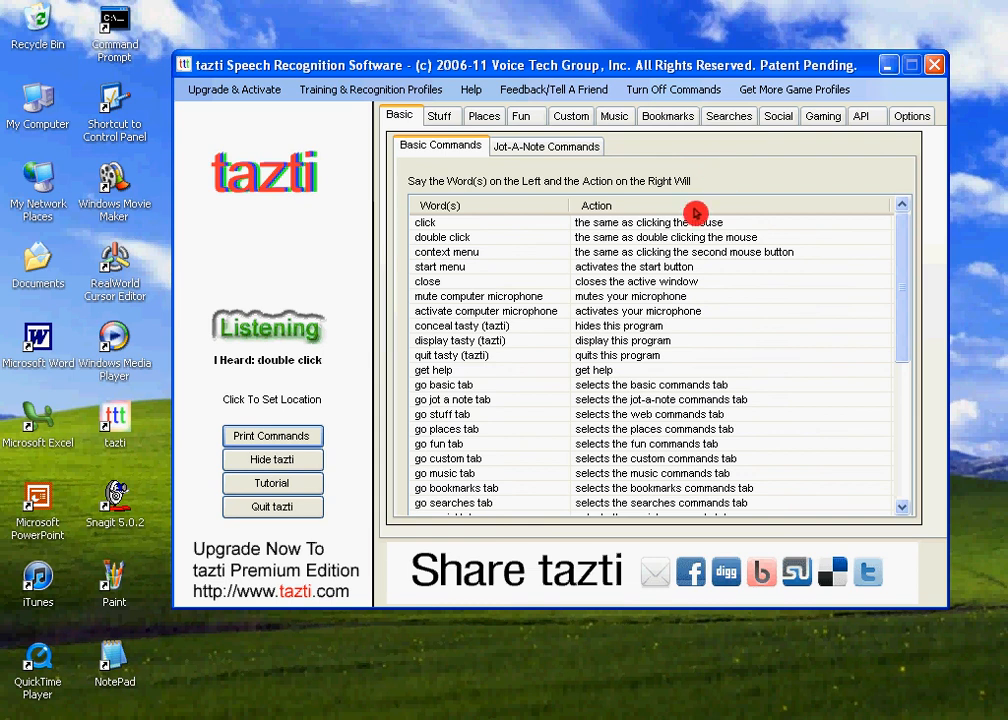
mouse_move(753, 133)
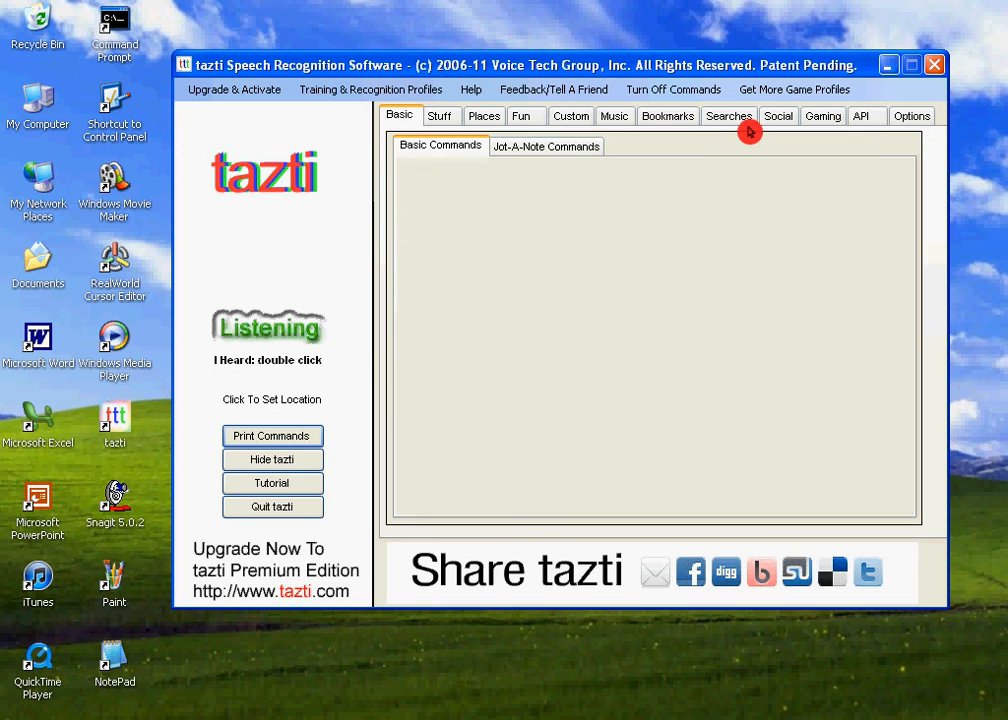
click(546, 146)
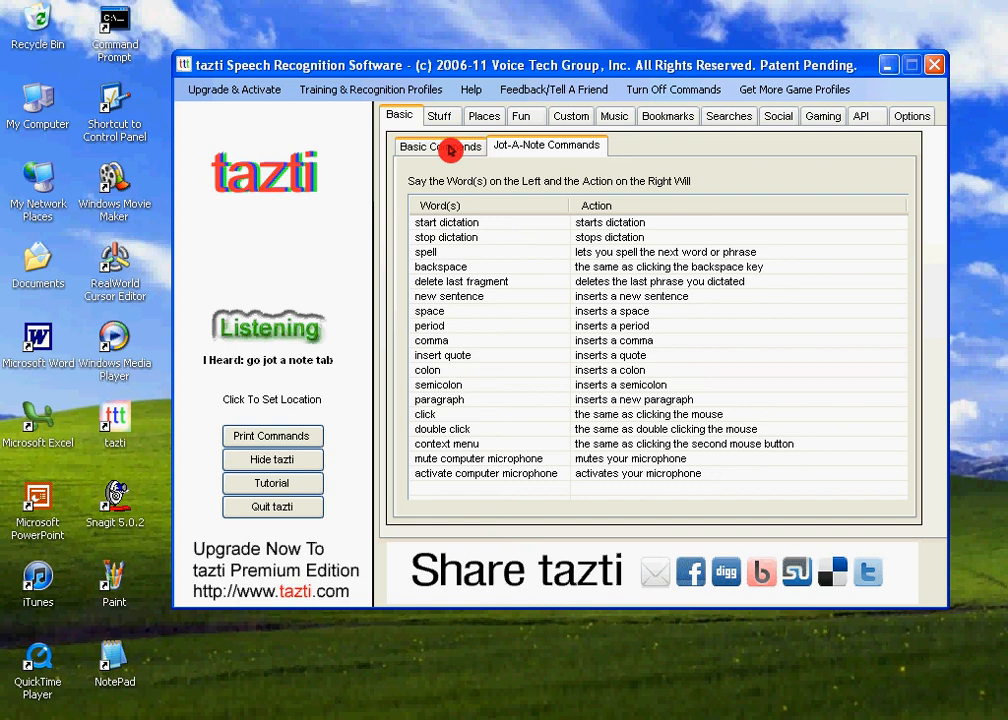
click(440, 145)
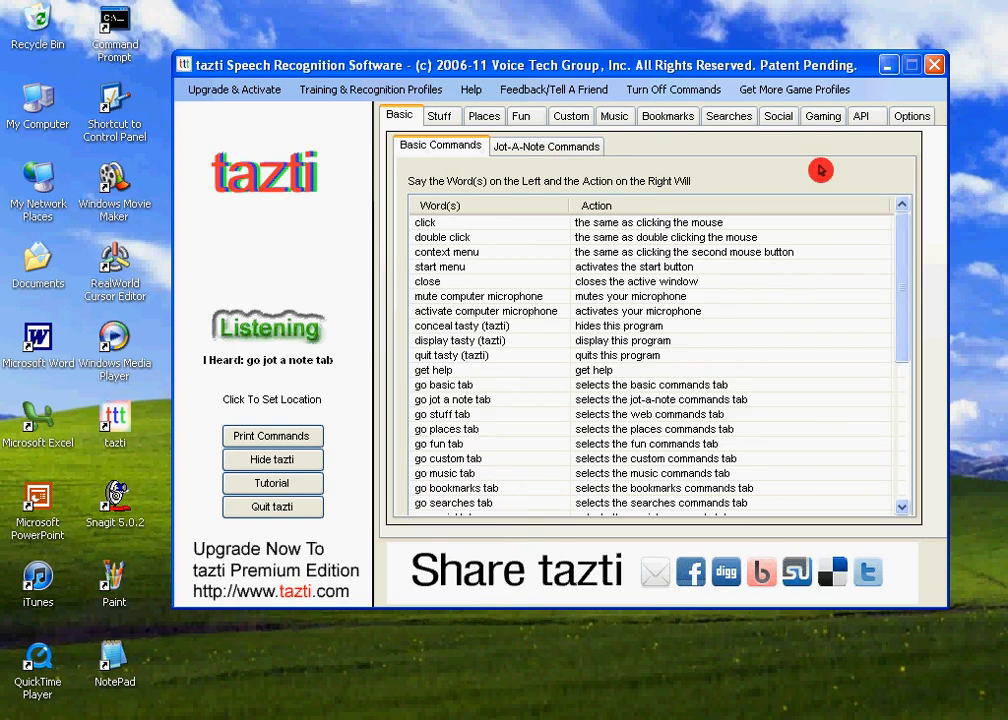
mouse_move(687, 172)
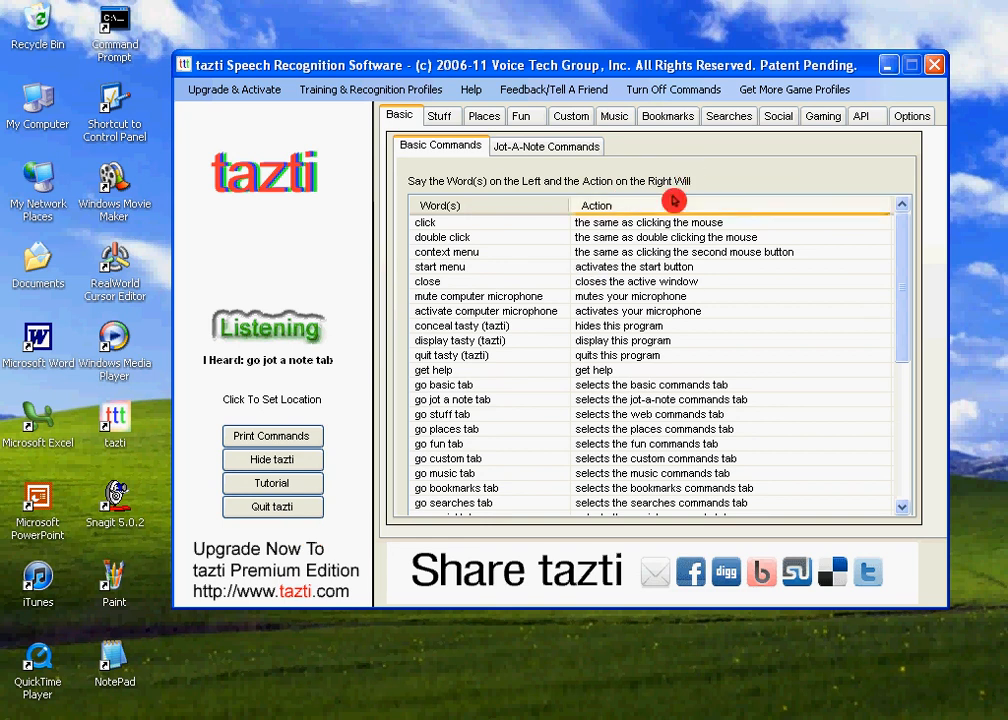
mouse_move(717, 210)
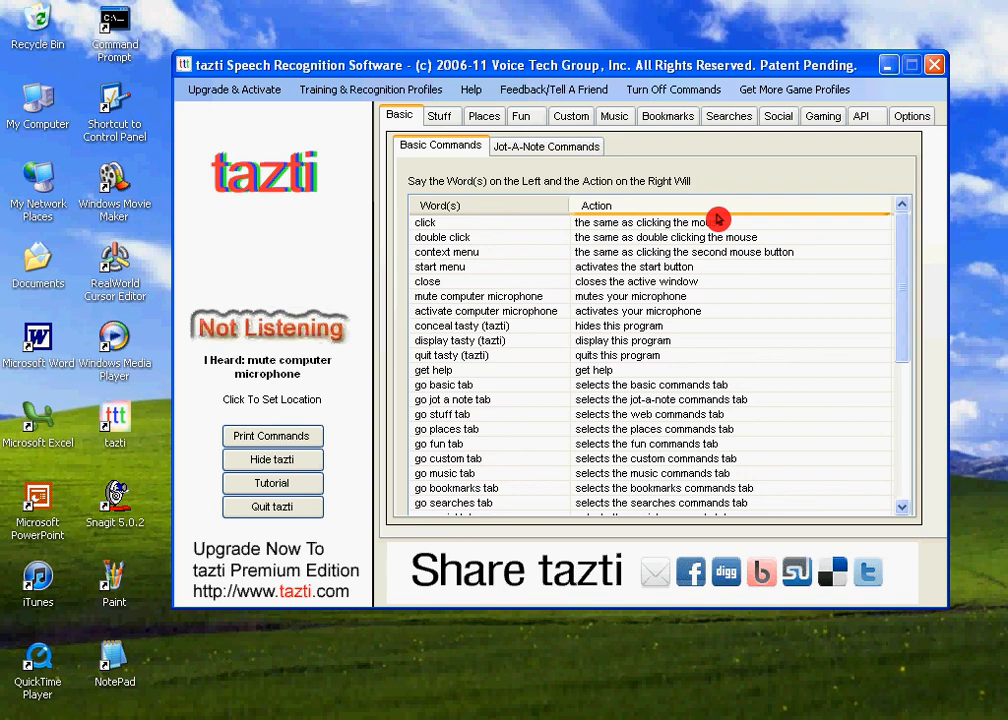
mouse_move(840, 687)
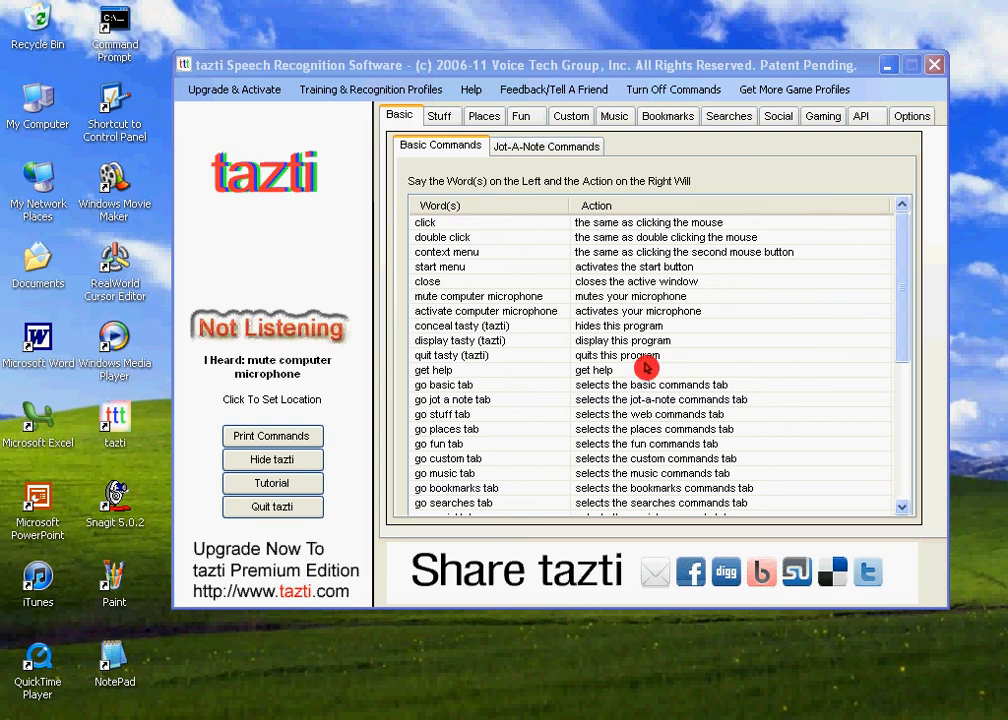
mouse_move(462, 313)
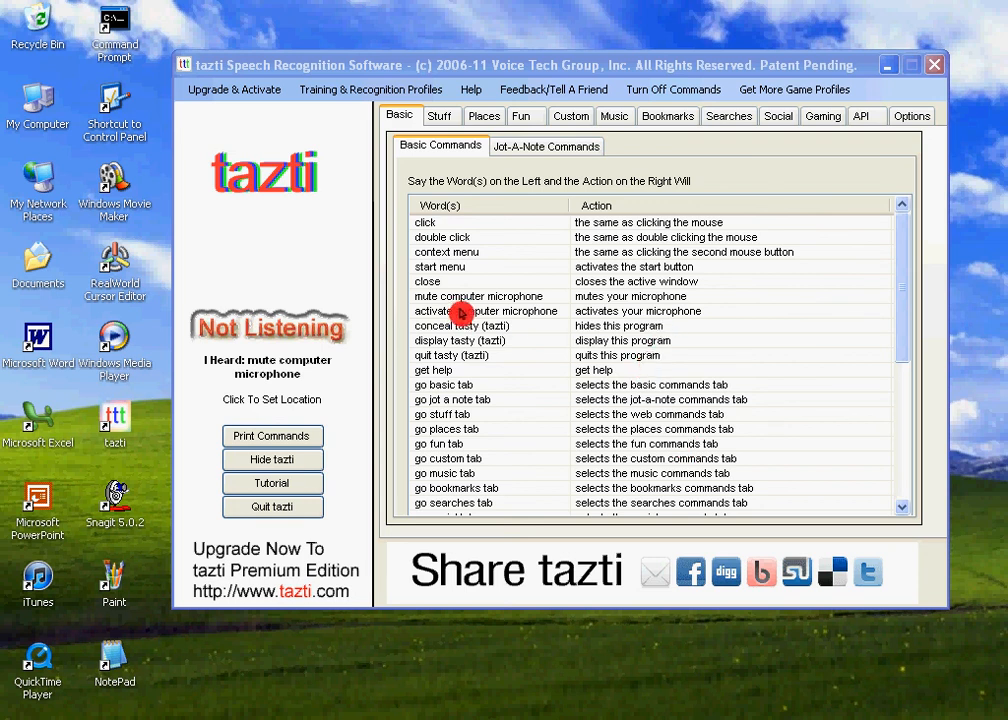
mouse_move(600, 325)
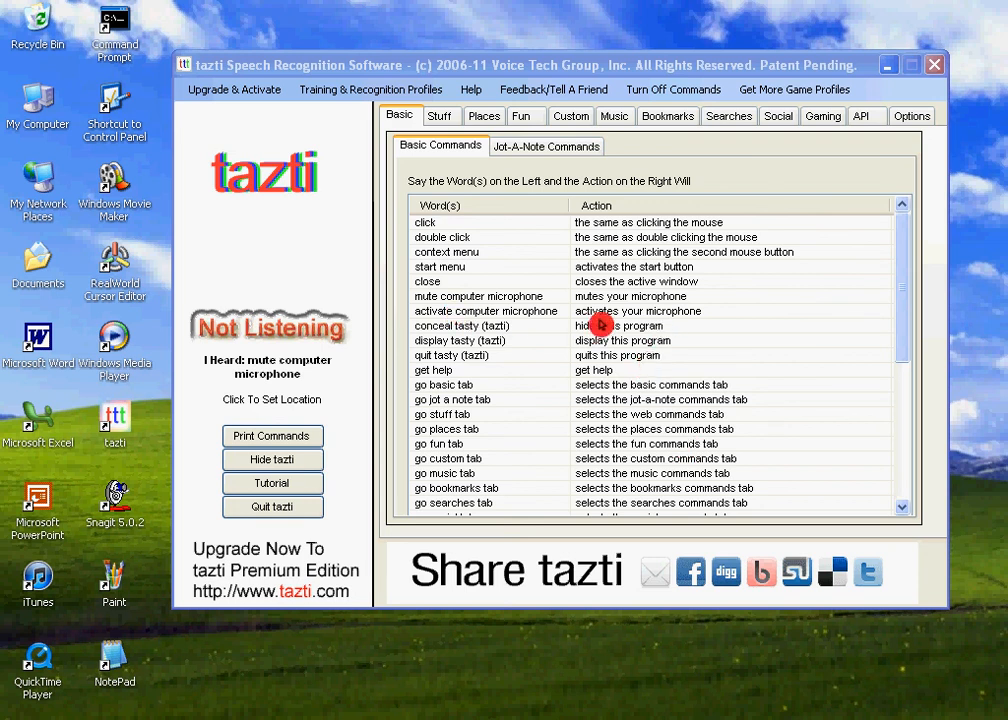
mouse_move(660, 340)
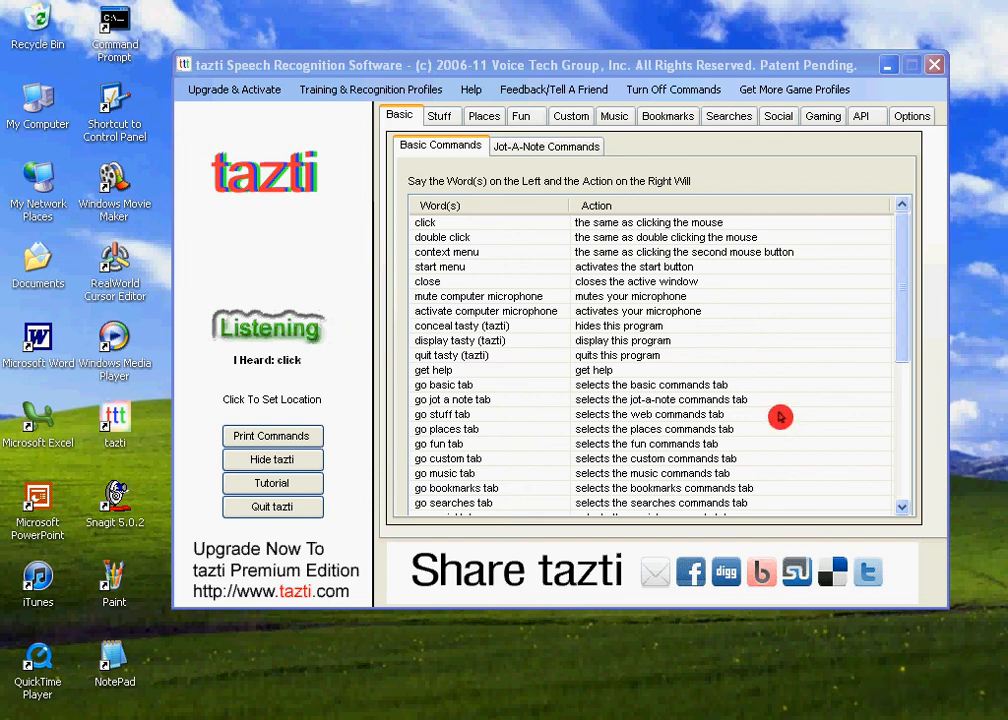
mouse_move(875, 329)
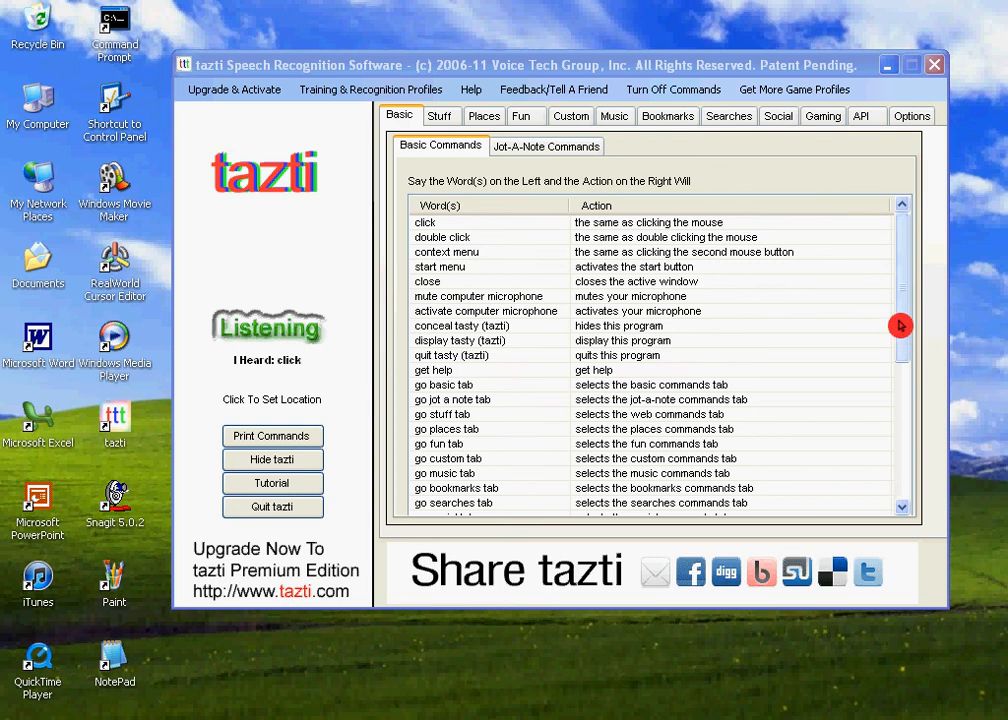
- Scroll the Basic Commands list down to Refresh Browser and Browse Back
scroll(down, 3)
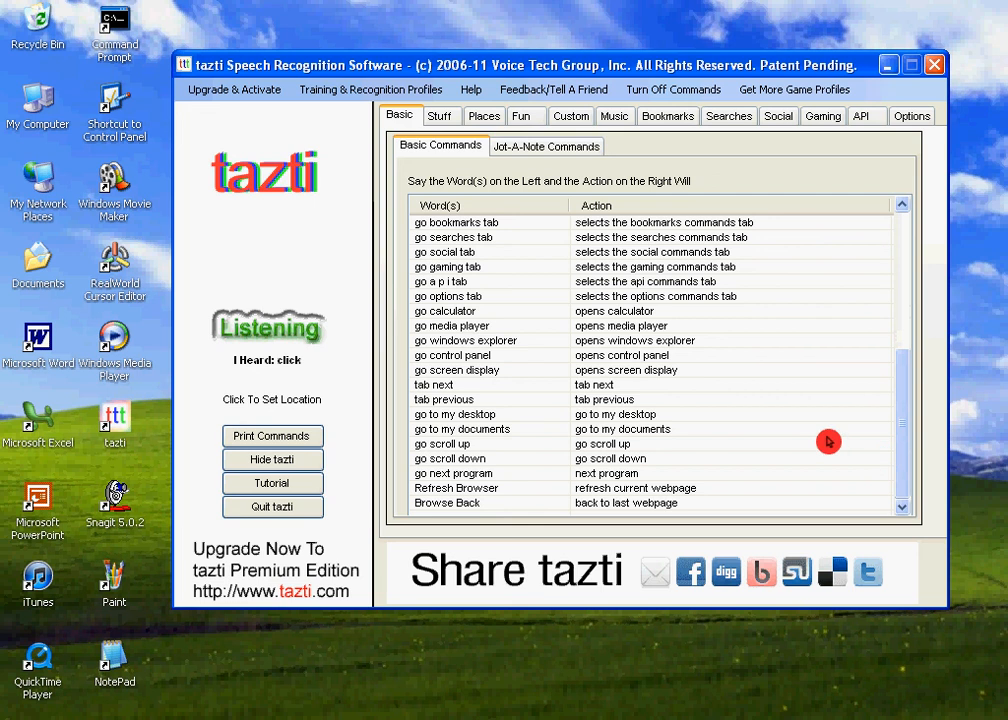
mouse_move(781, 431)
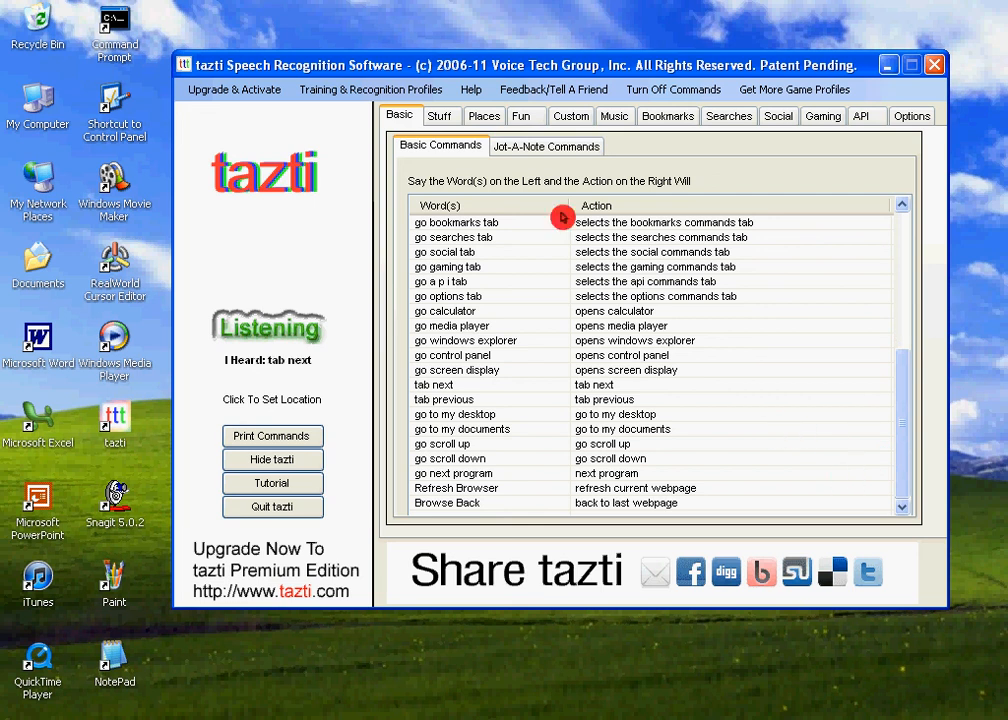
mouse_move(788, 447)
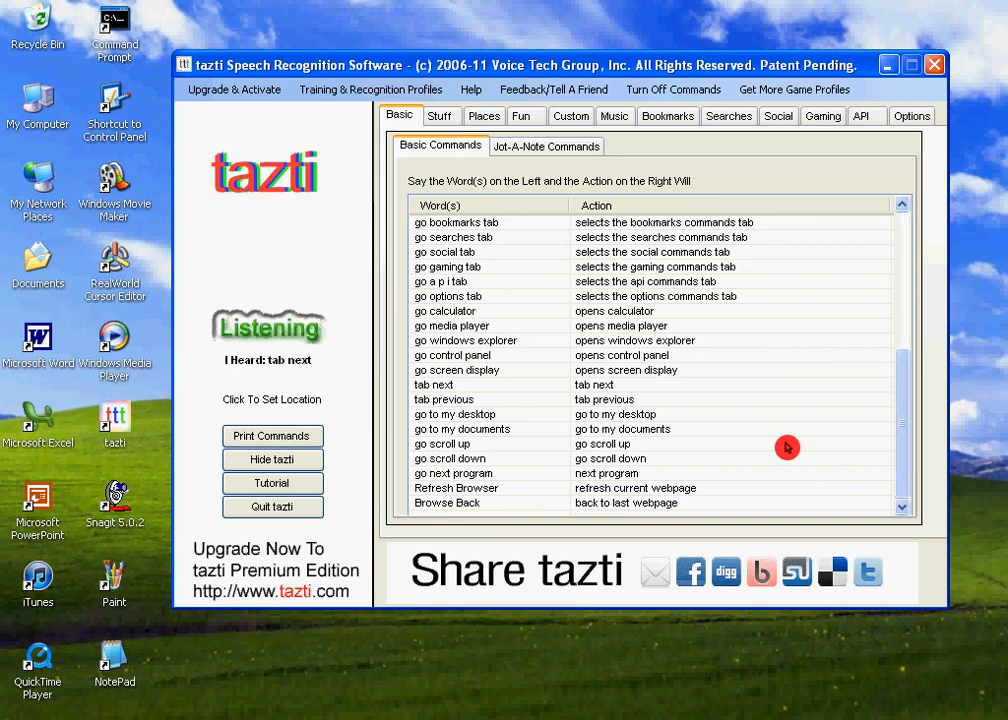
mouse_move(875, 530)
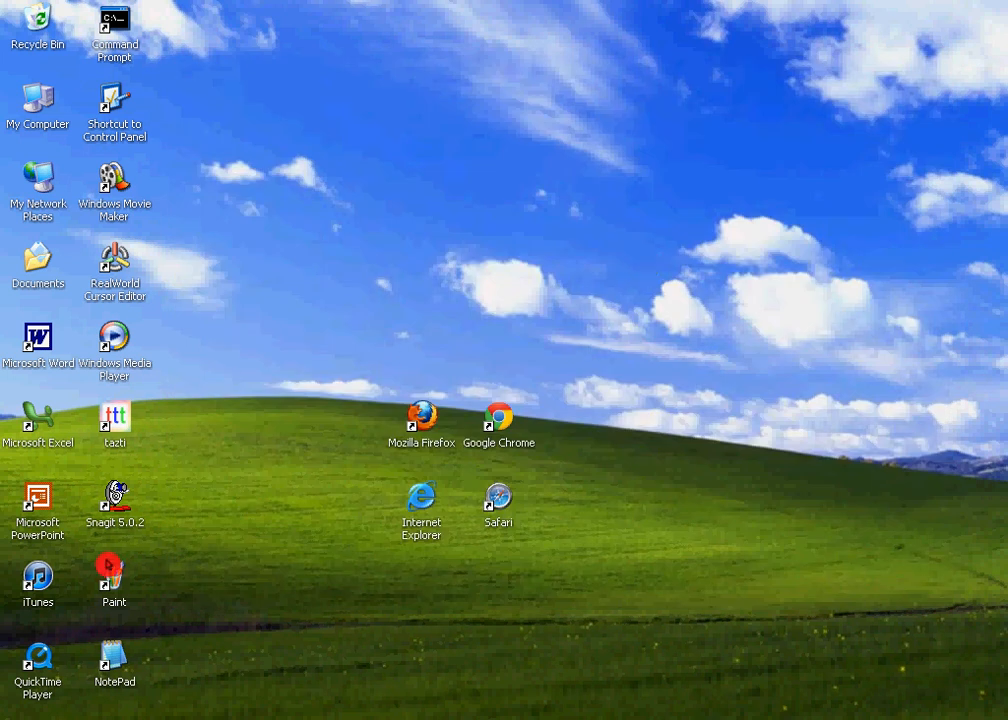
mouse_move(148, 490)
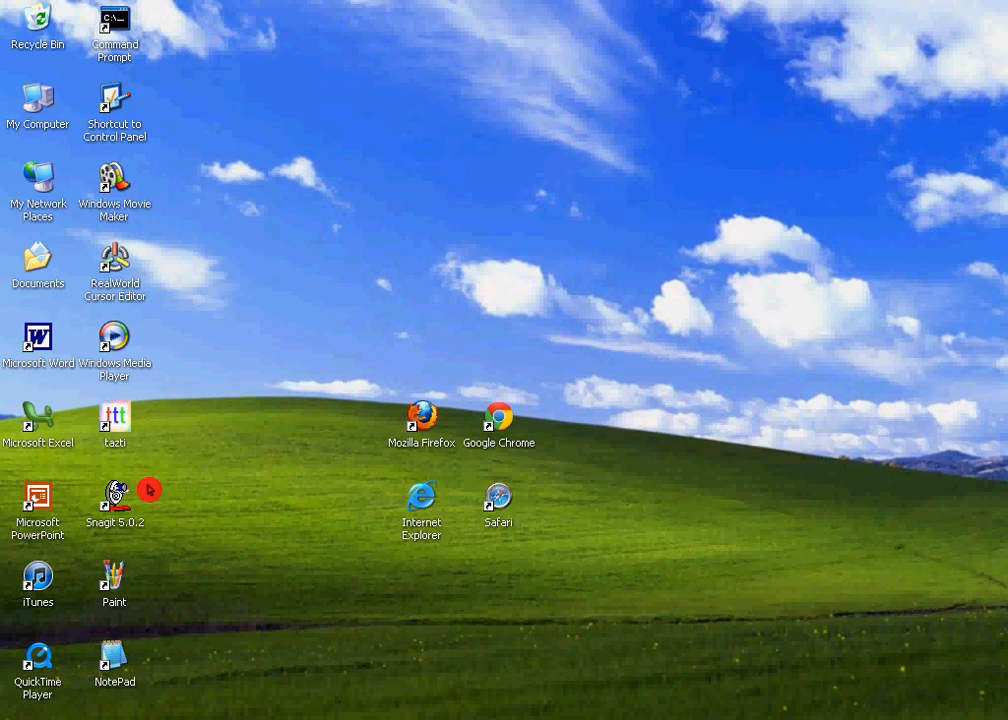
mouse_move(257, 461)
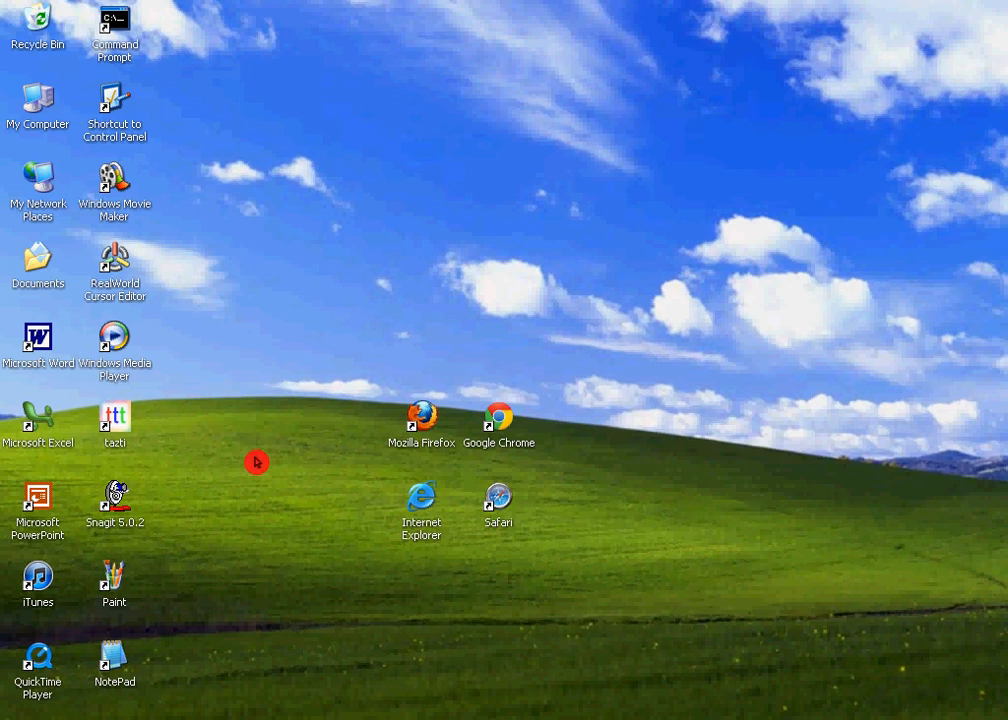